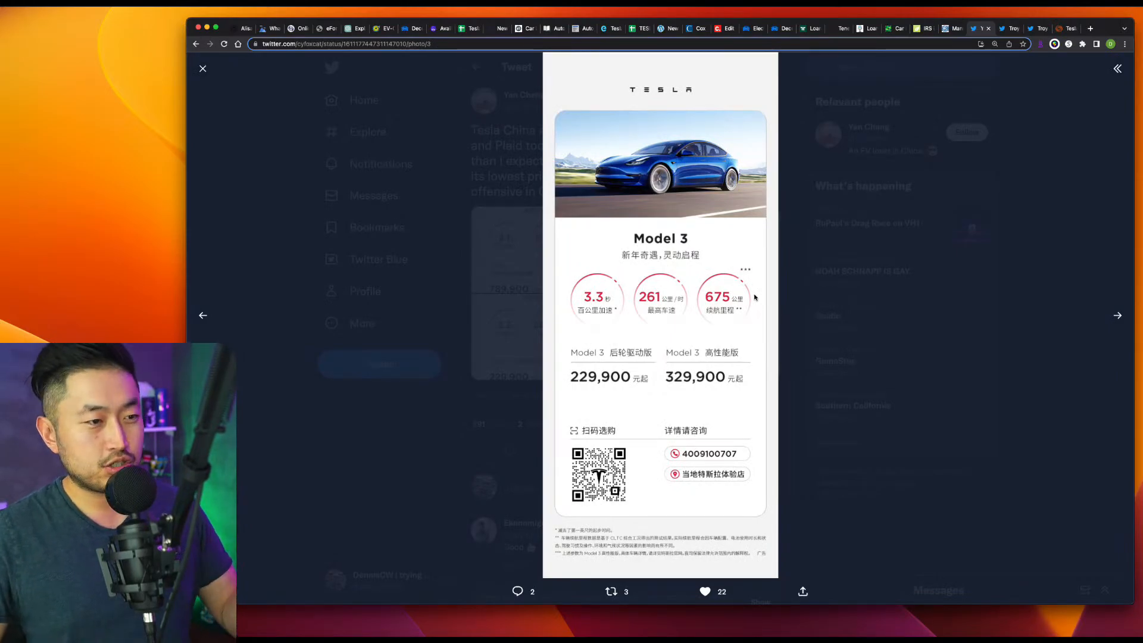
View the Model Y and Model 3 price posters, then switch to the Reuters price-cut article
{"action": "left_click", "coordinate": [1118, 314]}
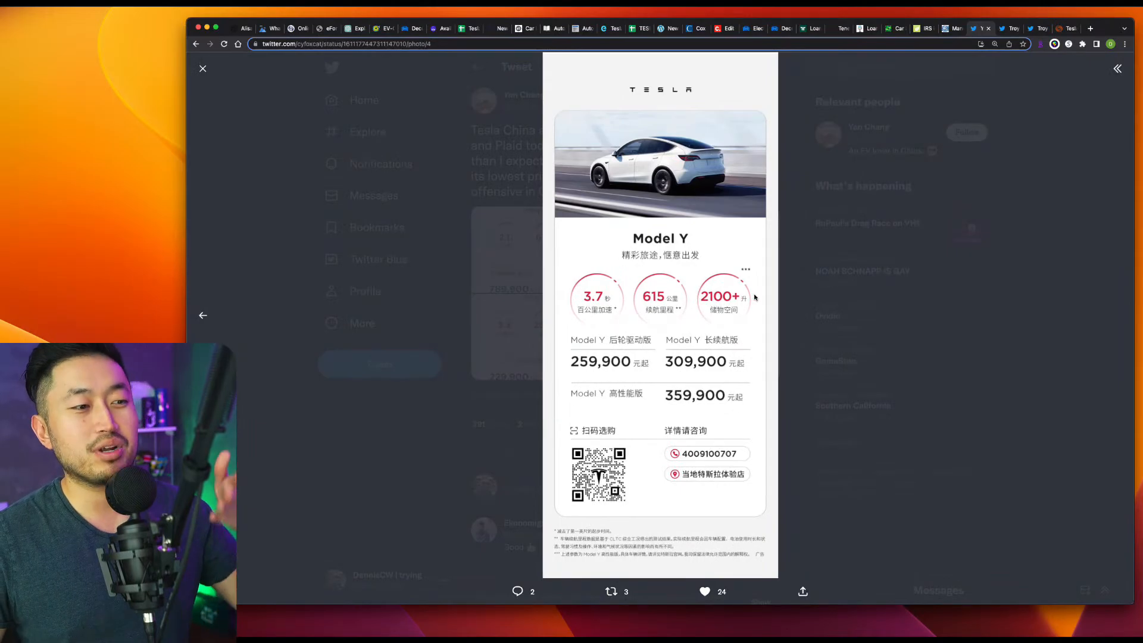
{"action": "left_click", "coordinate": [202, 314]}
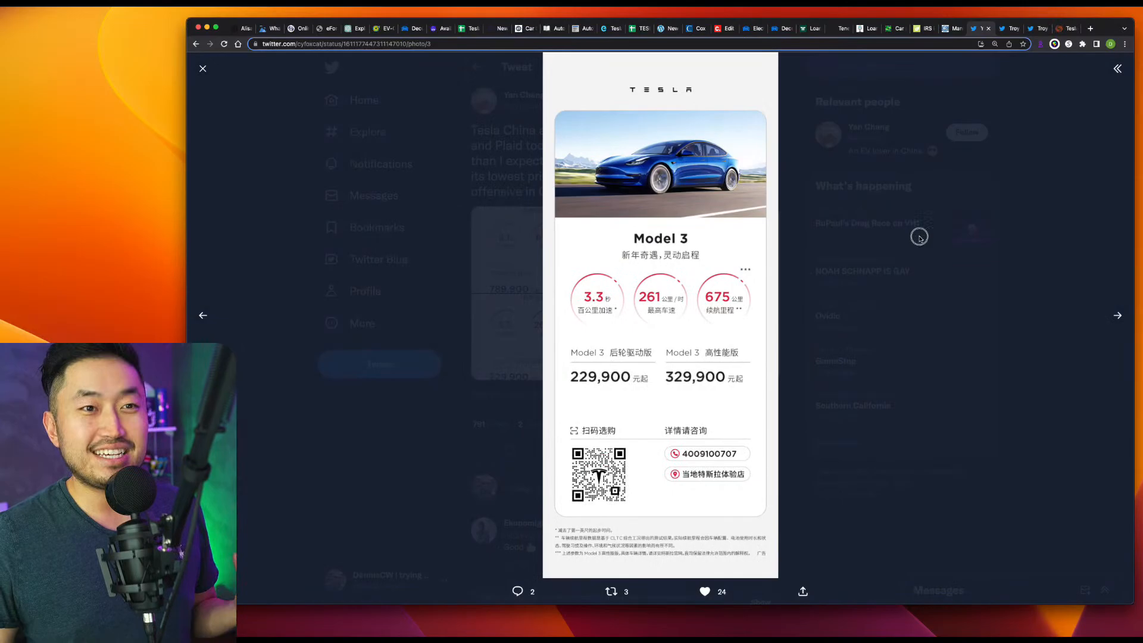
{"action": "left_click", "coordinate": [203, 69]}
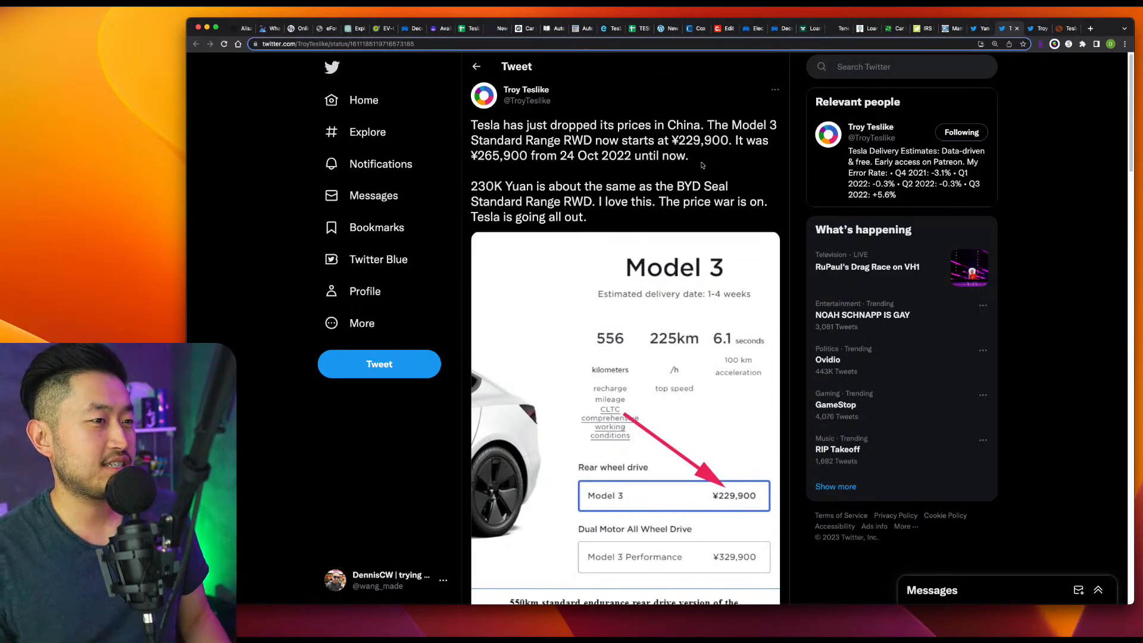
{"action": "mouse_move", "coordinate": [736, 163]}
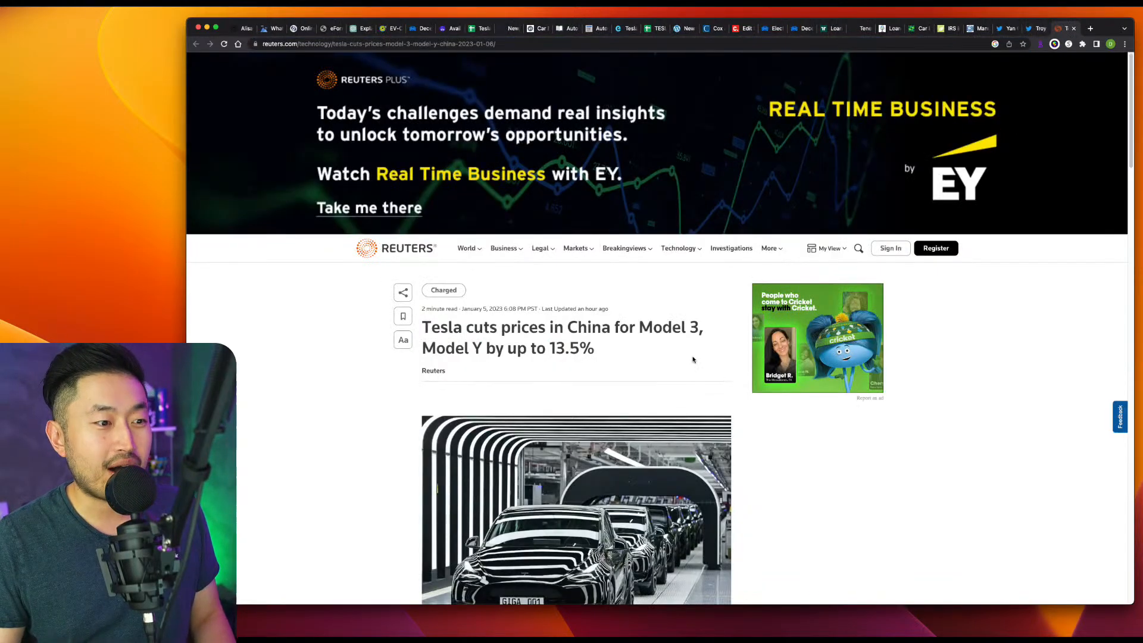
Scroll through the opening of the Reuters article on Tesla's China price cuts
{"action": "scroll", "scroll_direction": "down", "scroll_amount": 3}
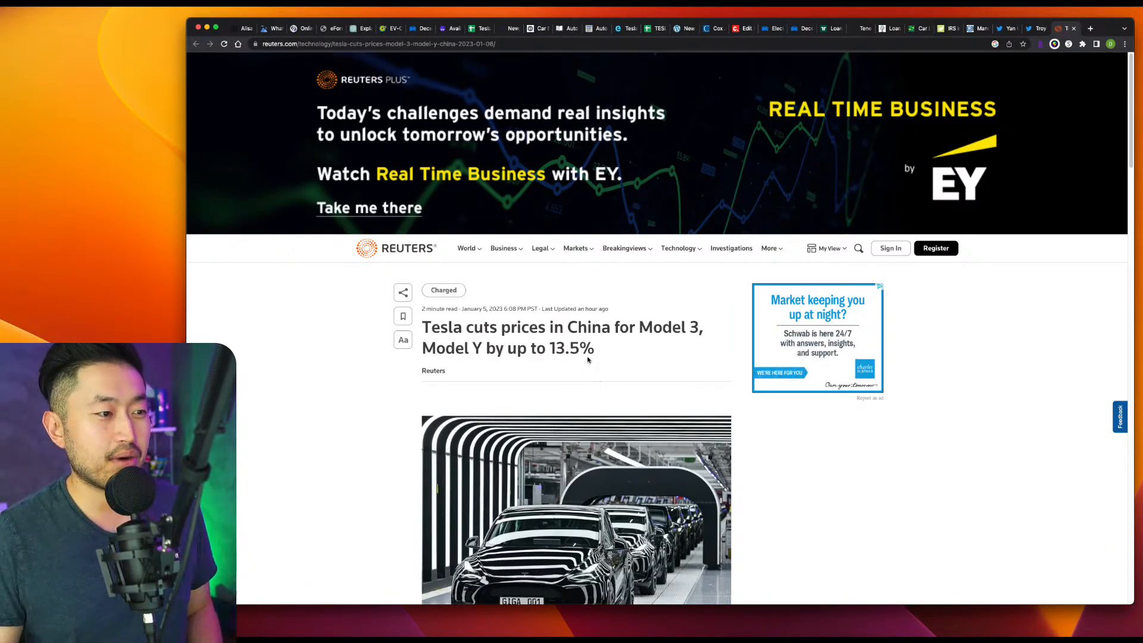
{"action": "scroll", "scroll_direction": "down", "scroll_amount": 3}
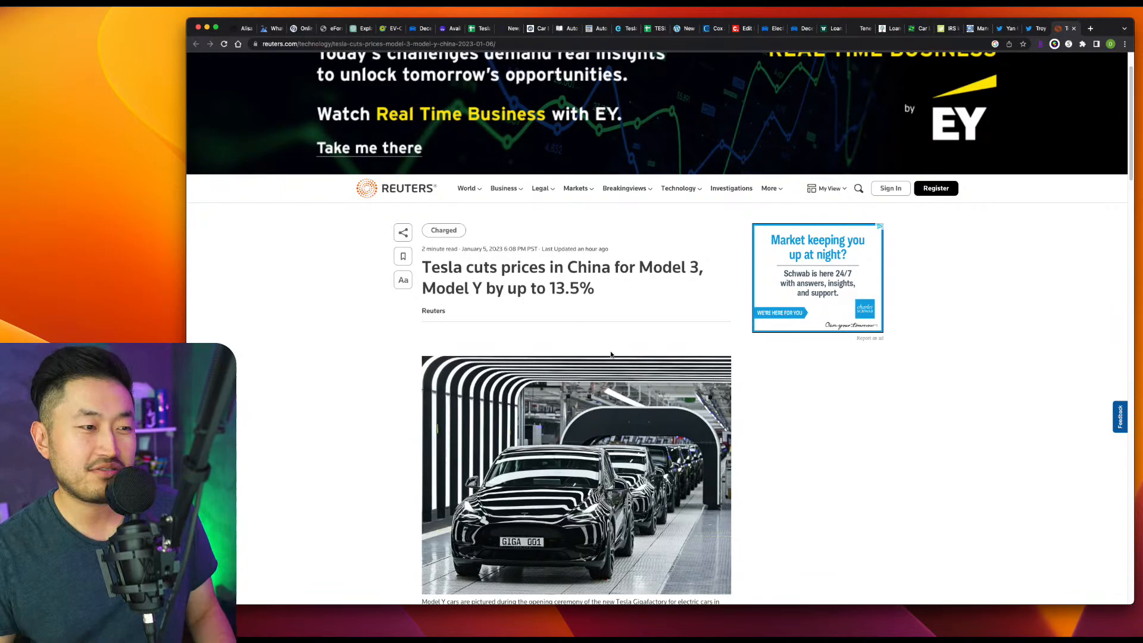
{"action": "scroll", "scroll_direction": "down", "scroll_amount": 3}
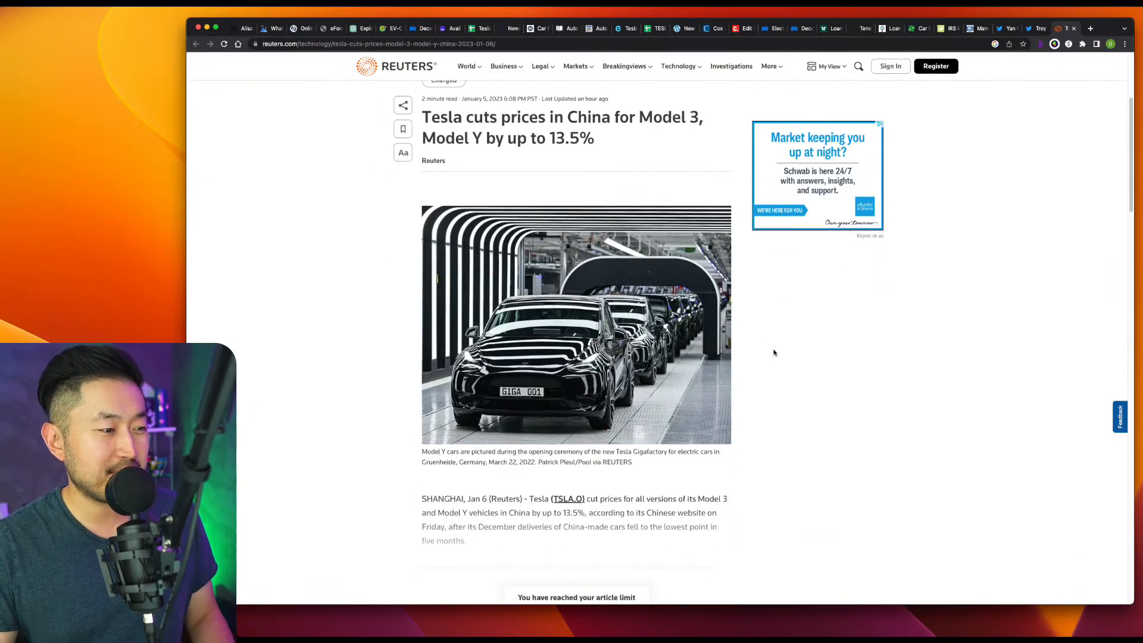
{"action": "scroll", "scroll_direction": "down", "scroll_amount": 3}
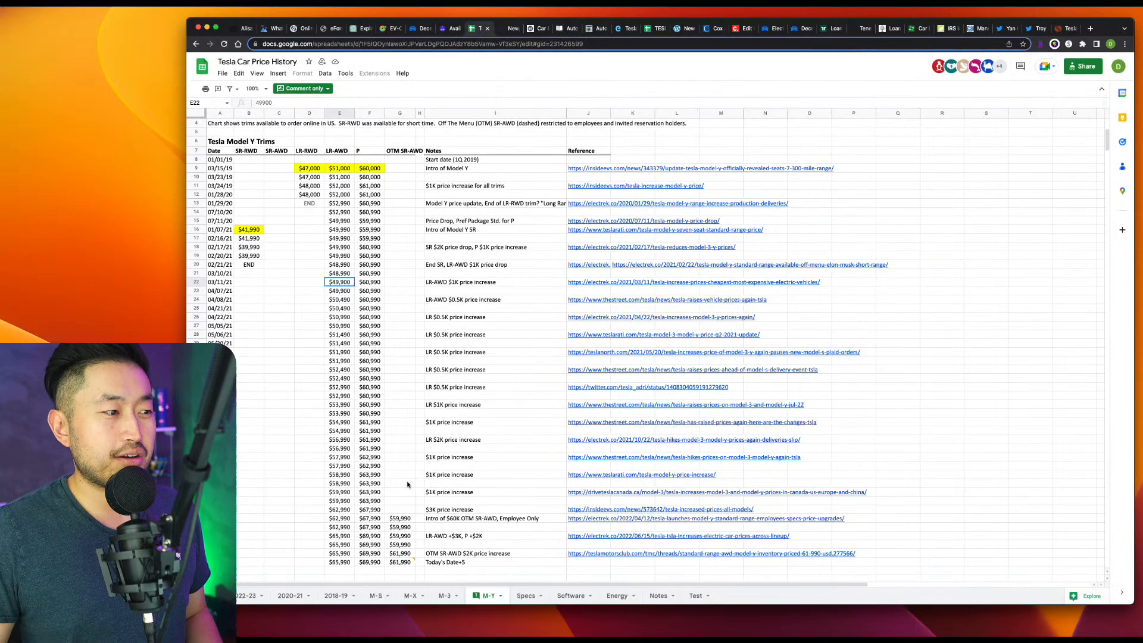
Highlight the LR-AWD prices from $52,490 to $65,990, then switch to the IRS clean vehicle credit page
{"action": "left_click", "coordinate": [340, 561]}
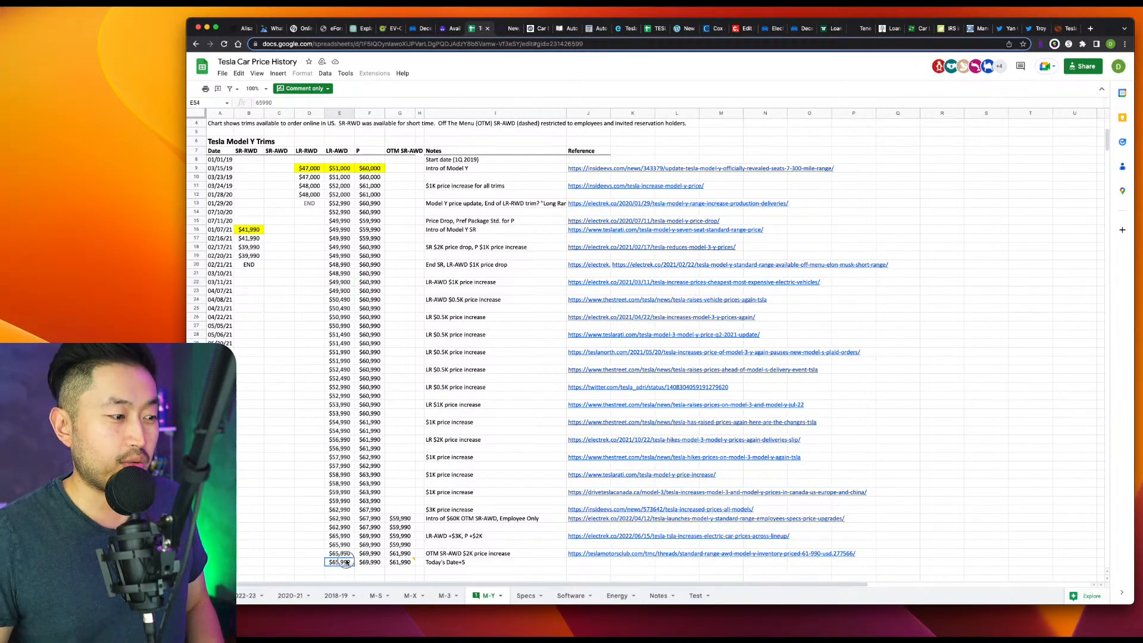
{"action": "left_click_drag", "start_coordinate": [339, 421], "coordinate": [339, 561]}
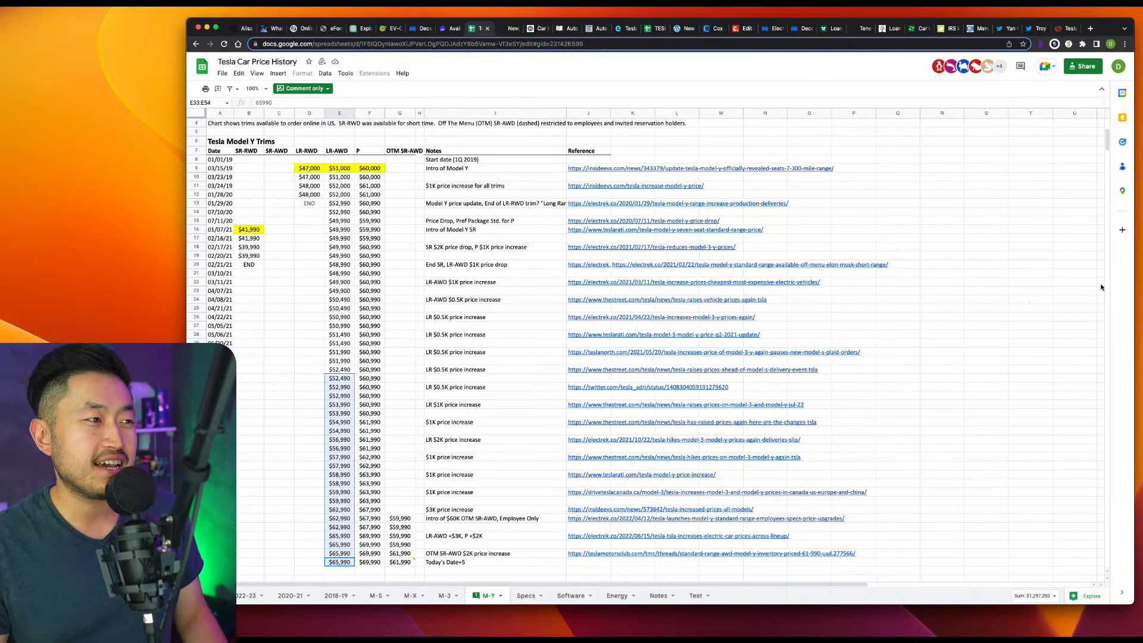
{"action": "left_click", "coordinate": [339, 379]}
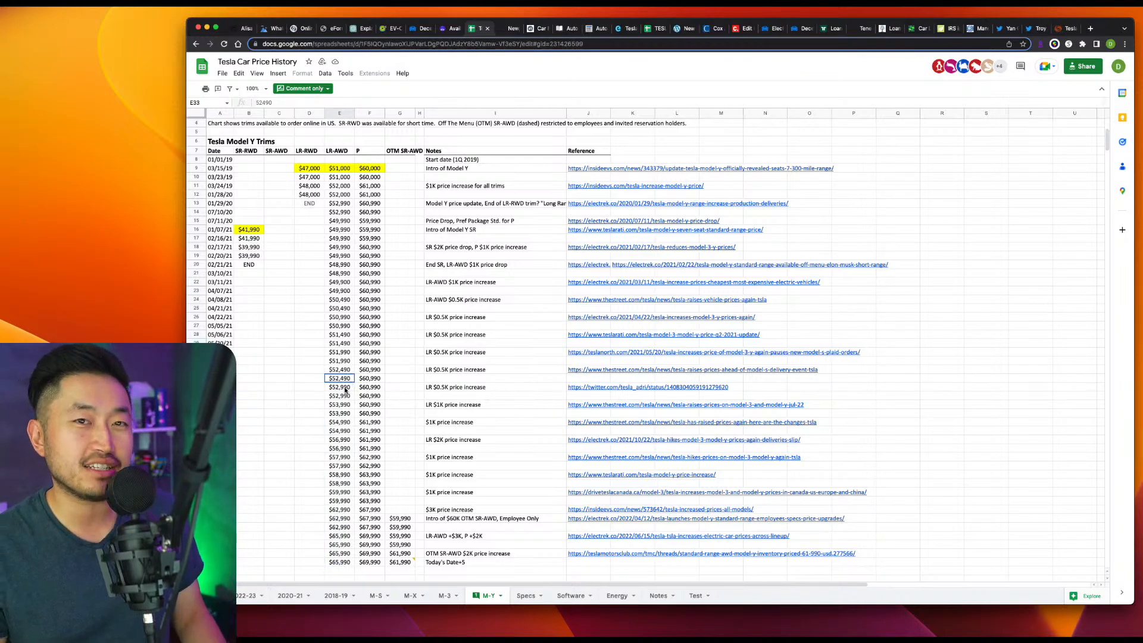
{"action": "mouse_move", "coordinate": [1065, 216]}
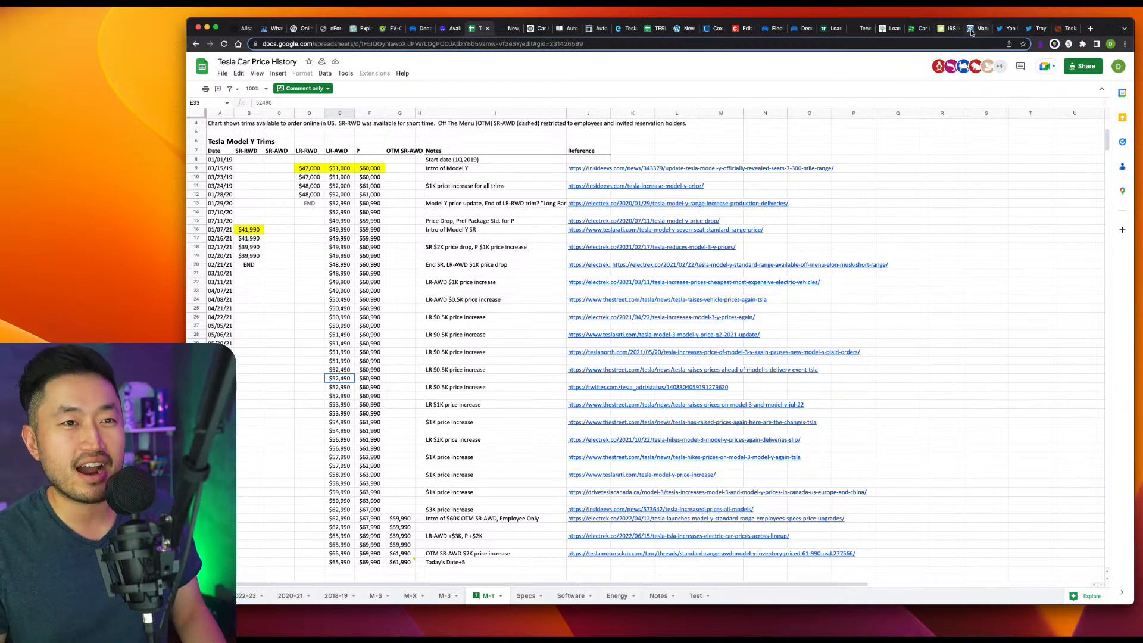
{"action": "left_click", "coordinate": [980, 28]}
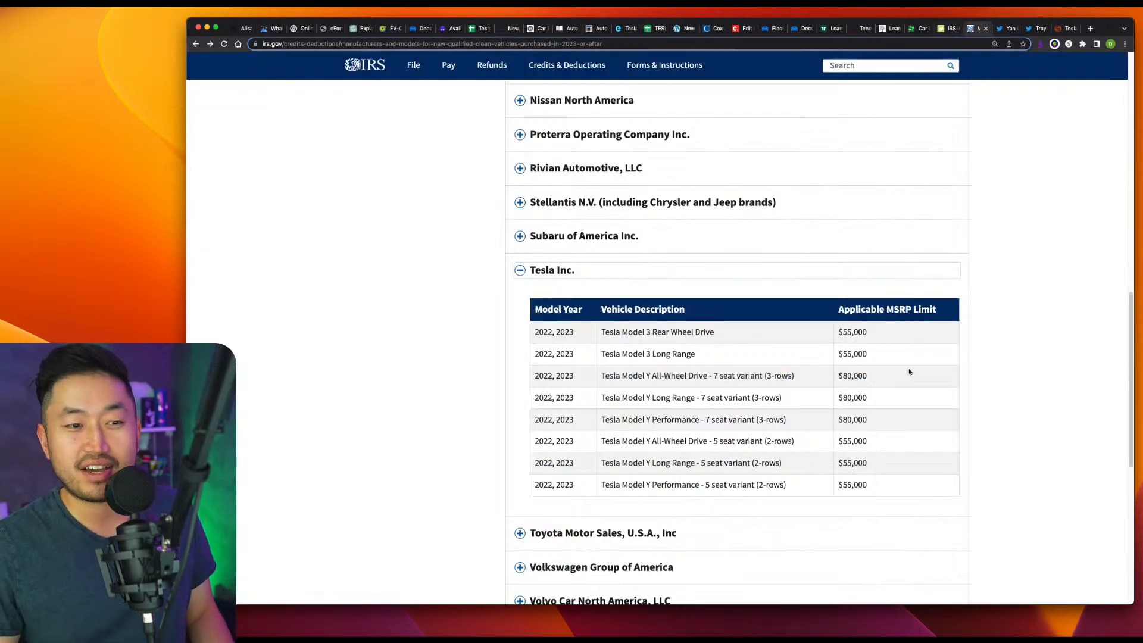
{"action": "mouse_move", "coordinate": [993, 380]}
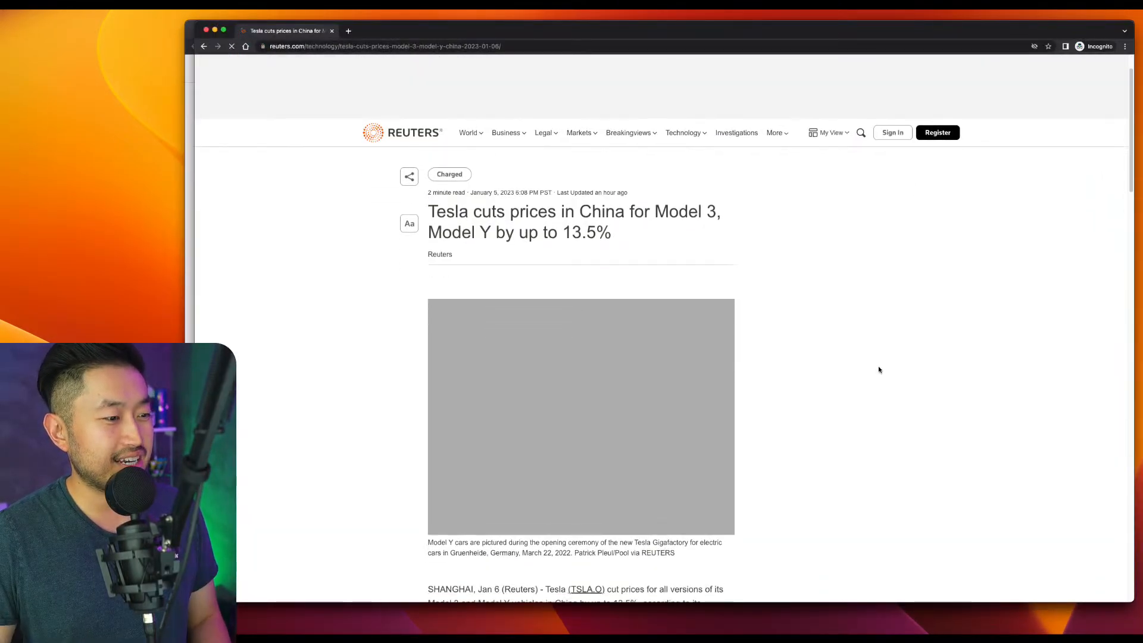
{"action": "scroll", "scroll_direction": "down", "scroll_amount": 3}
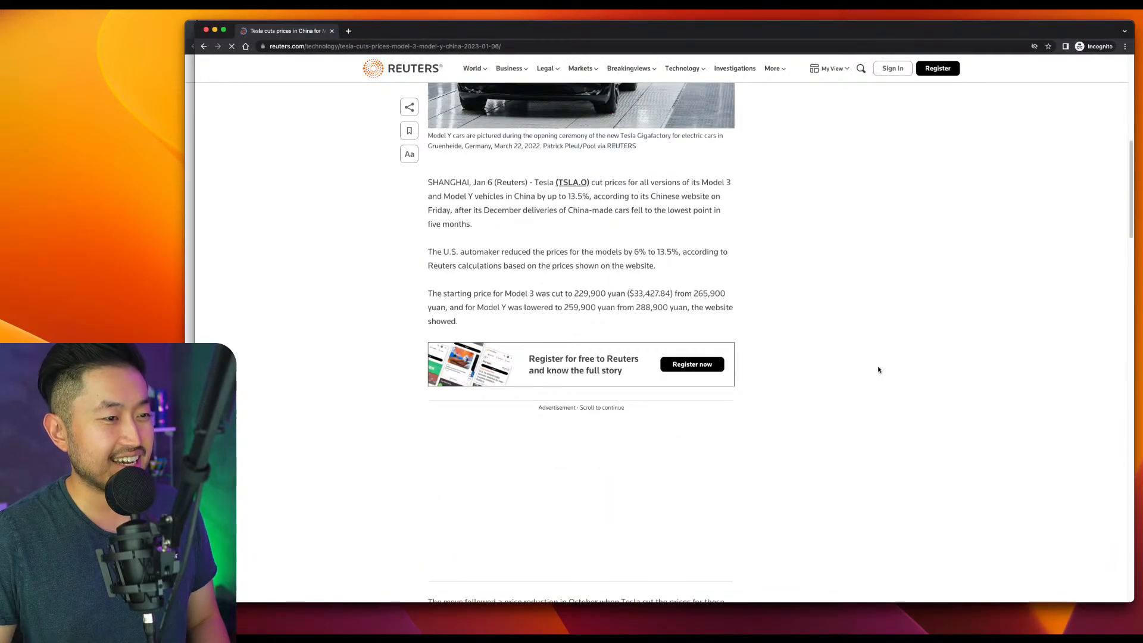
{"action": "scroll", "scroll_direction": "down", "scroll_amount": 3}
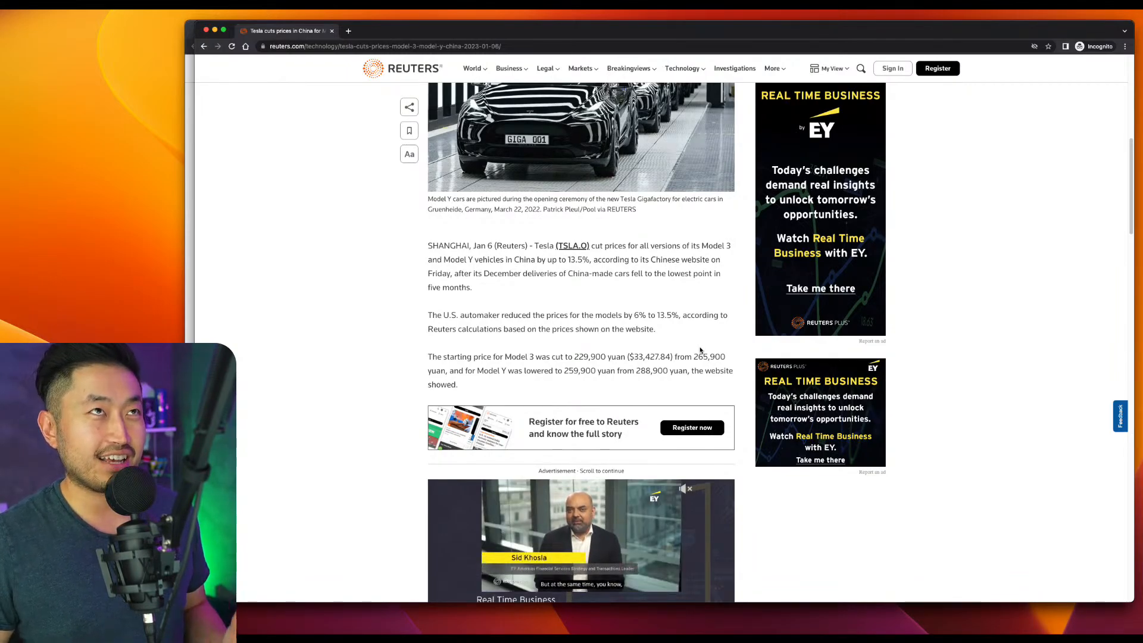
{"action": "scroll", "scroll_direction": "down", "scroll_amount": 3}
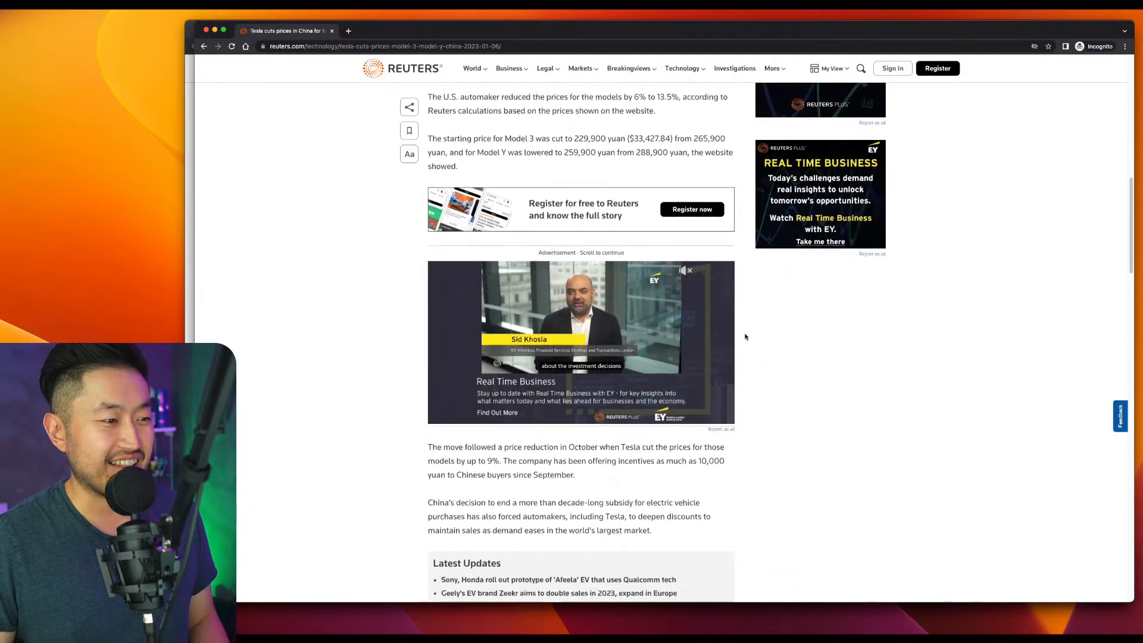
{"action": "scroll", "scroll_direction": "down", "scroll_amount": 3}
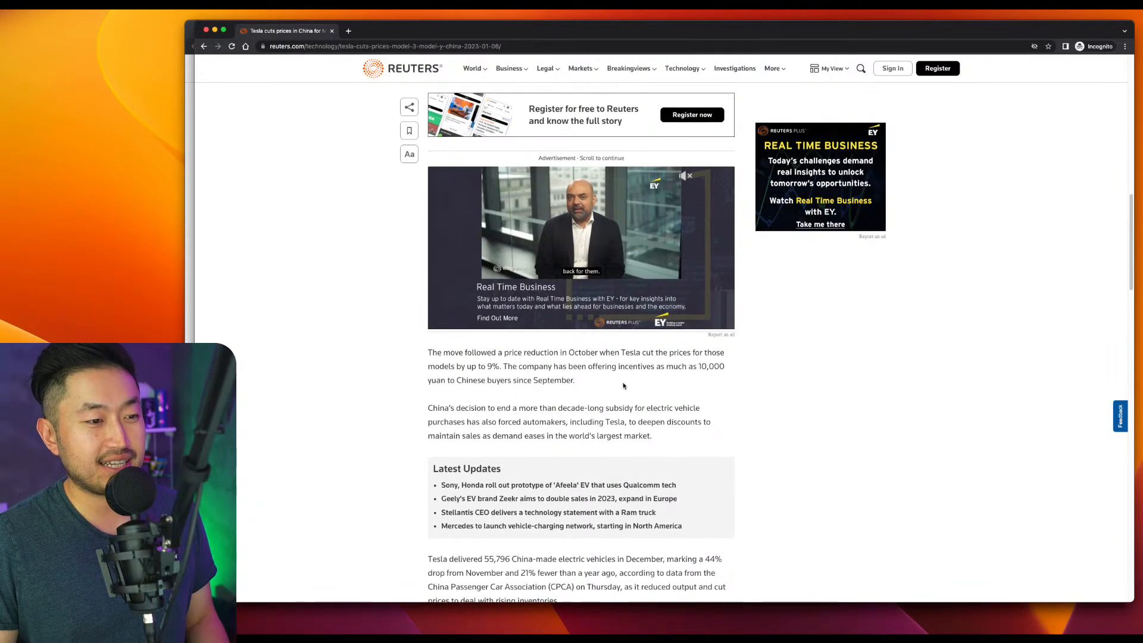
{"action": "scroll", "scroll_direction": "down", "scroll_amount": 3}
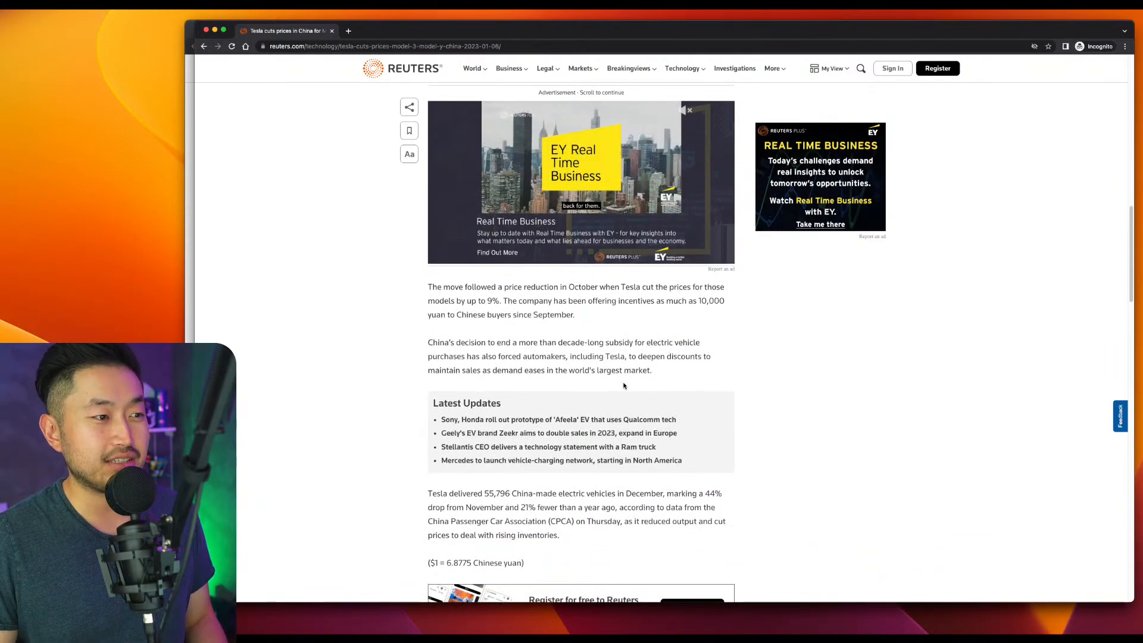
{"action": "scroll", "scroll_direction": "down", "scroll_amount": 3}
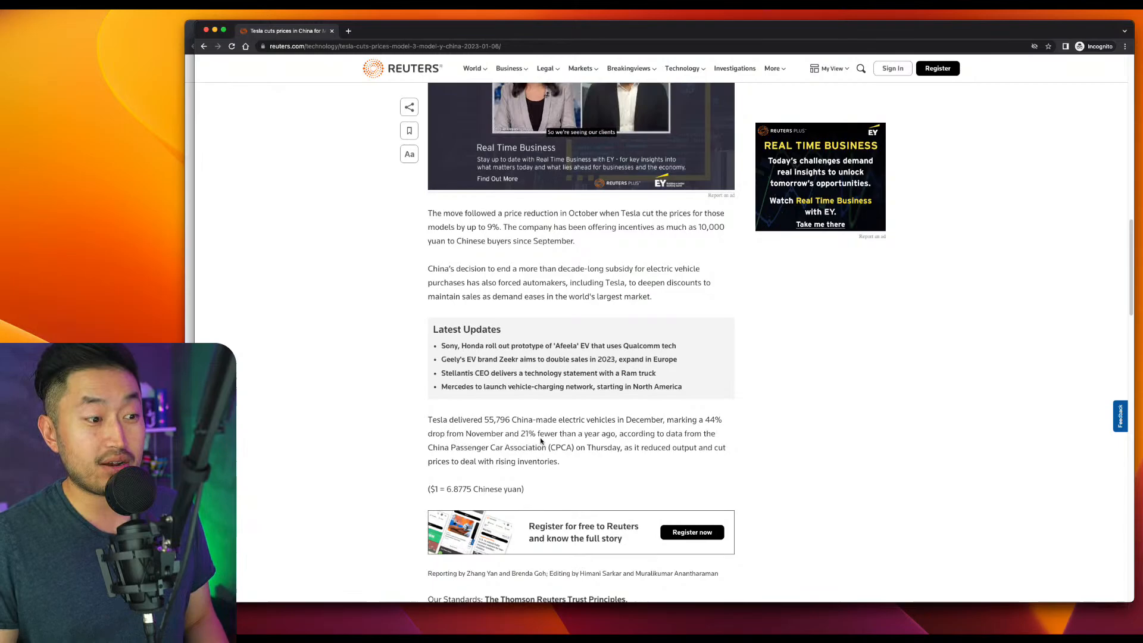
{"action": "scroll", "scroll_direction": "down", "scroll_amount": 3}
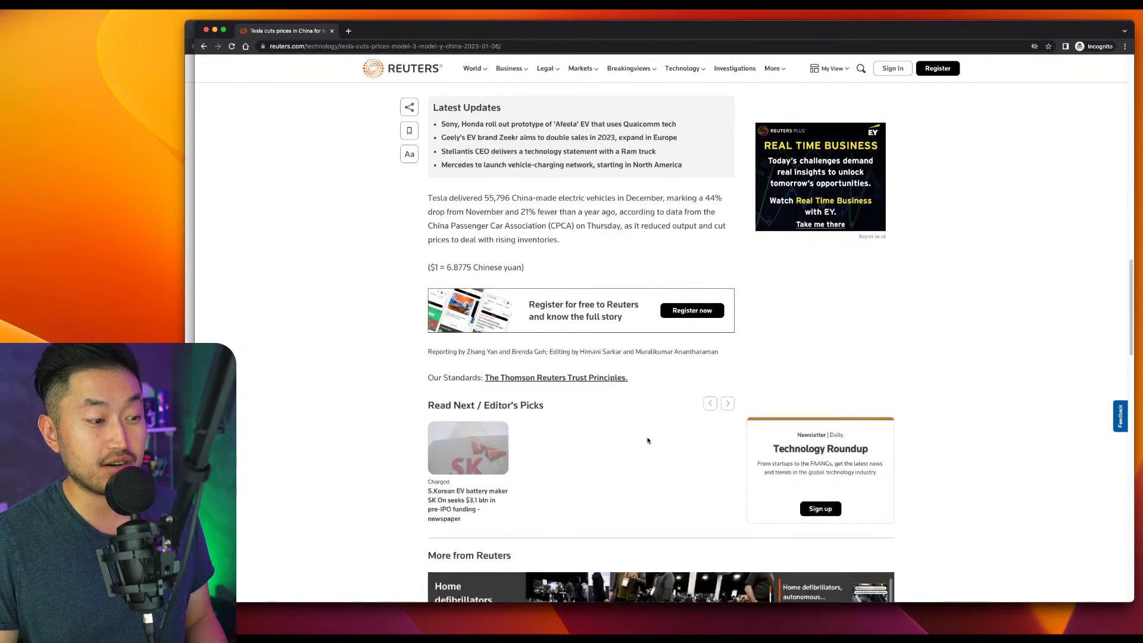
{"action": "scroll", "scroll_direction": "up", "scroll_amount": 3}
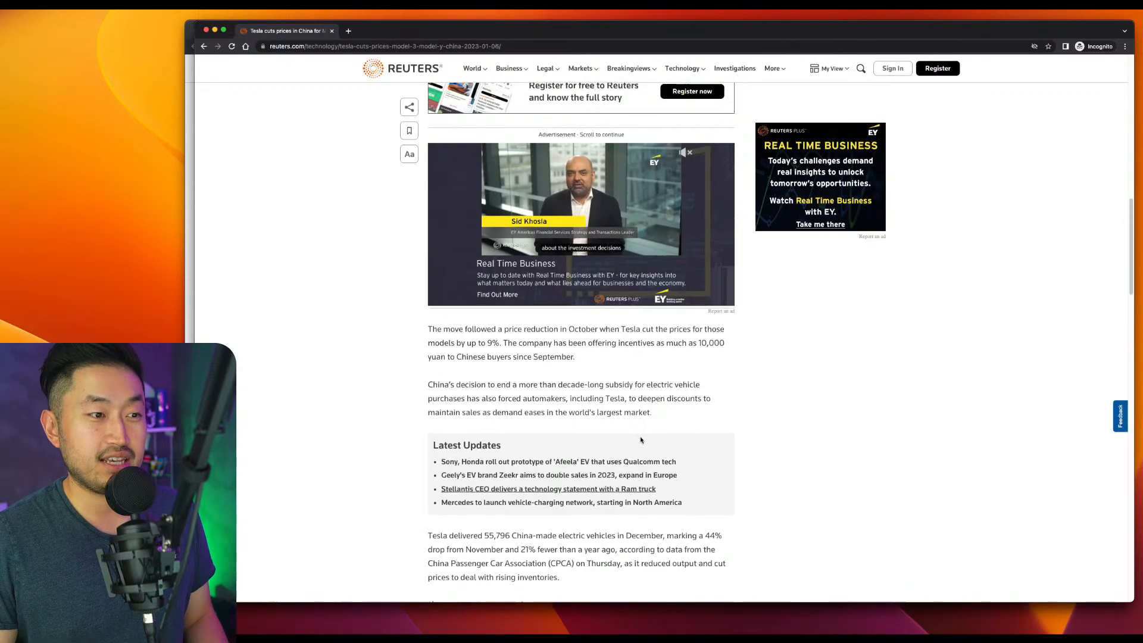
{"action": "scroll", "scroll_direction": "down", "scroll_amount": 3}
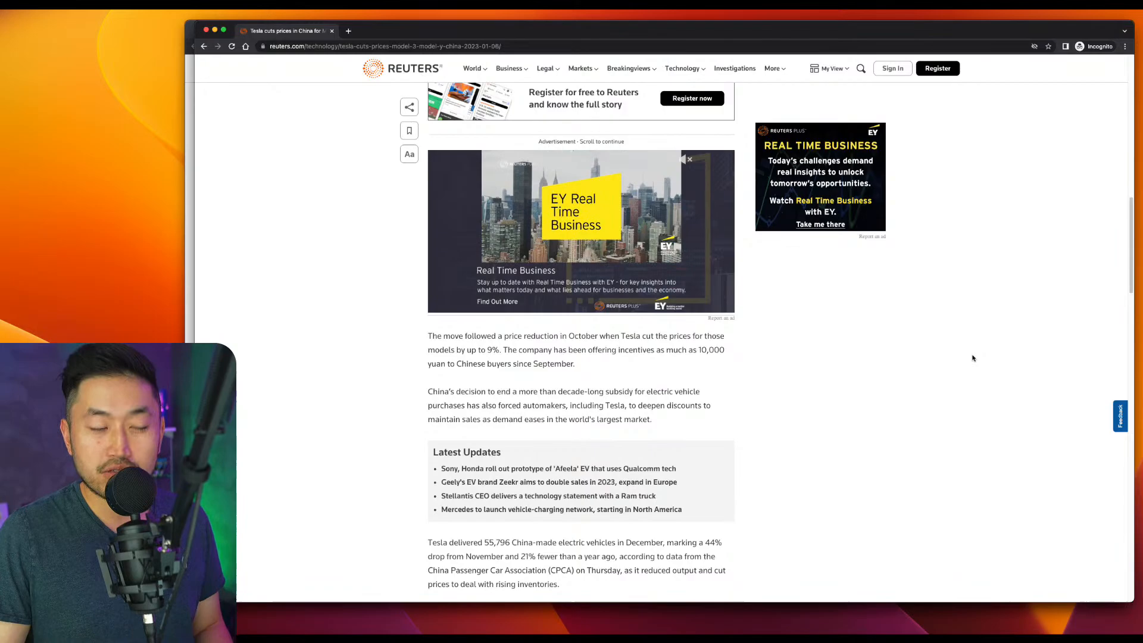
{"action": "mouse_move", "coordinate": [947, 354]}
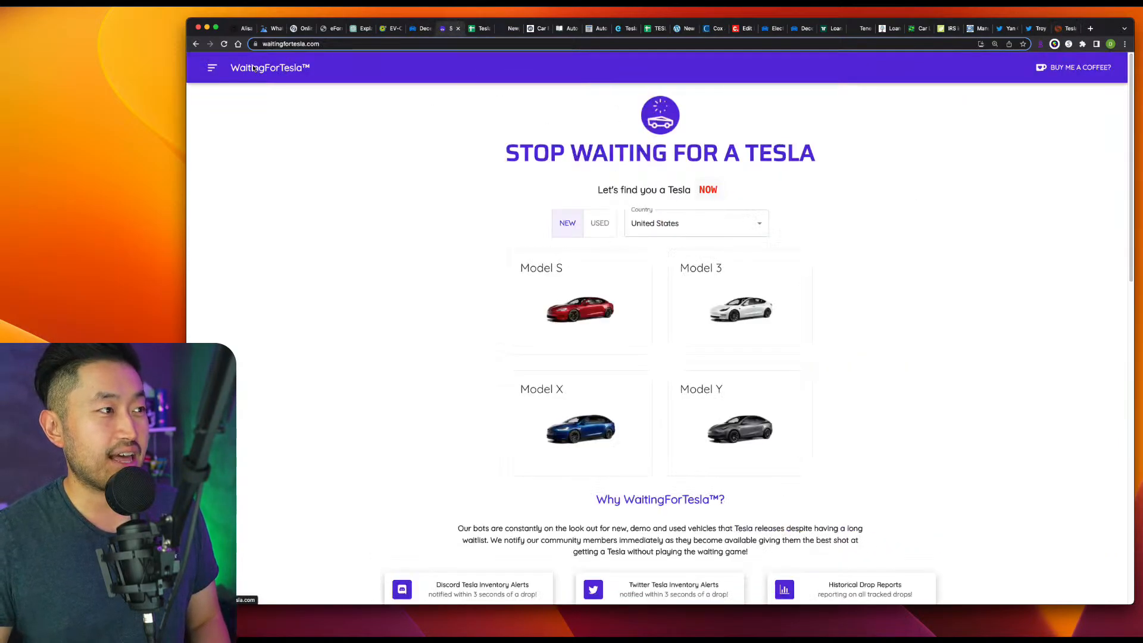
Load the new Model Y inventory for the United States from the Model Y card
{"action": "left_click", "coordinate": [739, 428]}
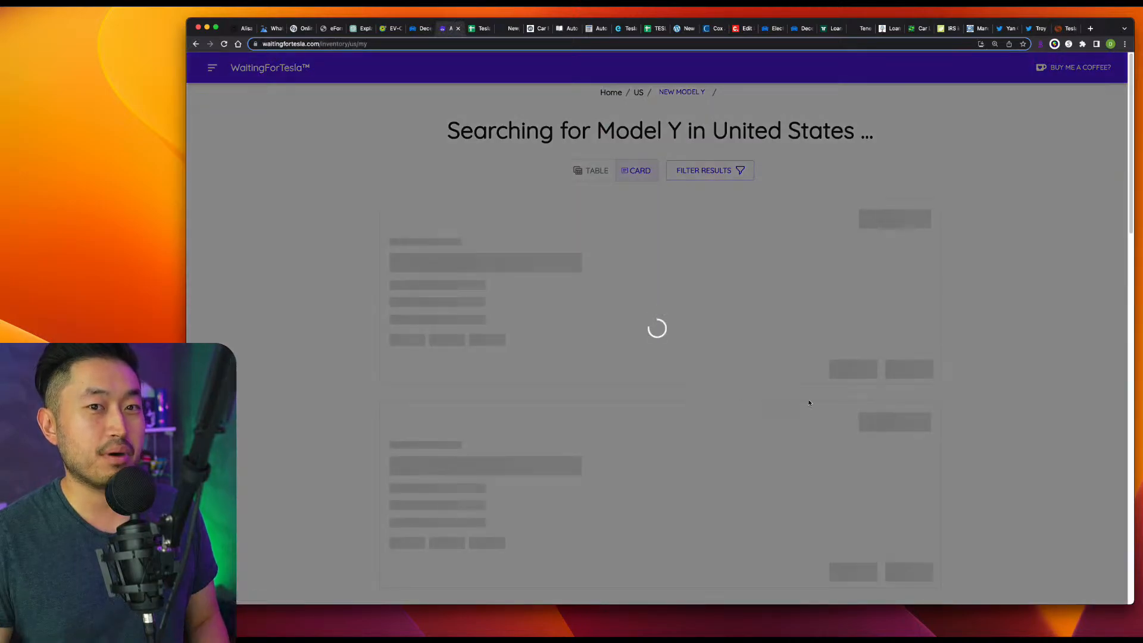
{"action": "mouse_move", "coordinate": [981, 392]}
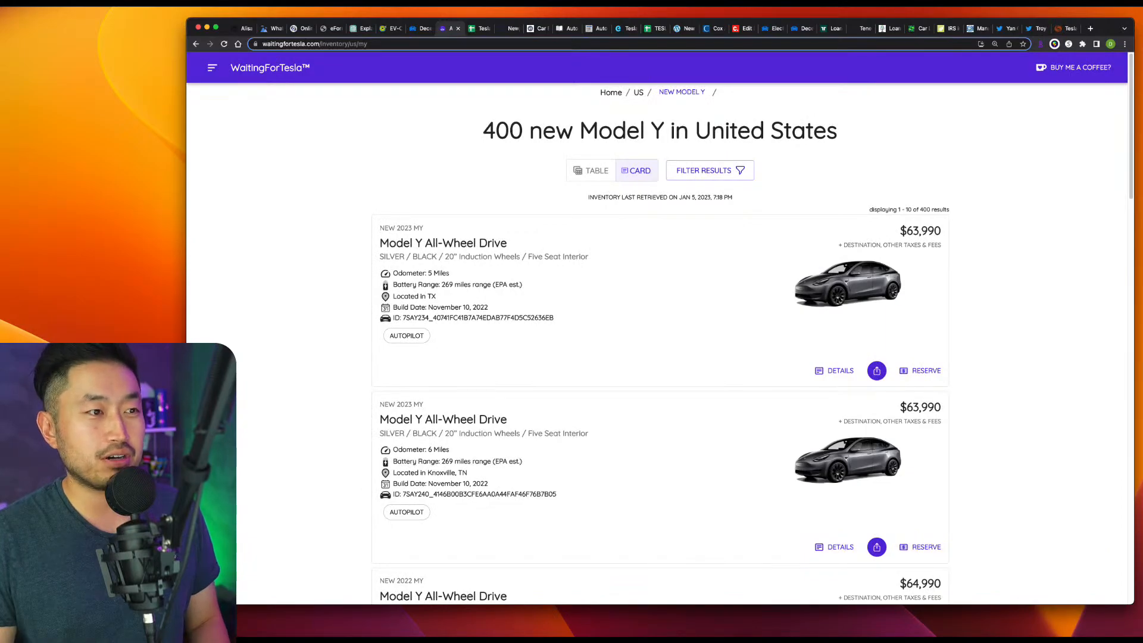
{"action": "mouse_move", "coordinate": [1108, 337]}
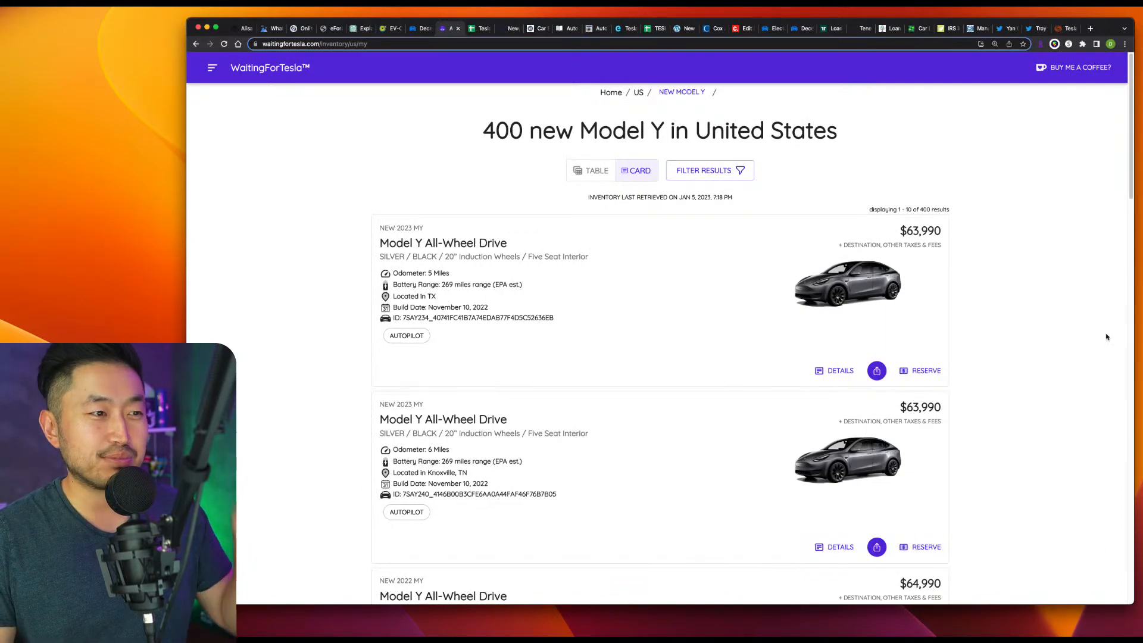
{"action": "mouse_move", "coordinate": [1092, 333]}
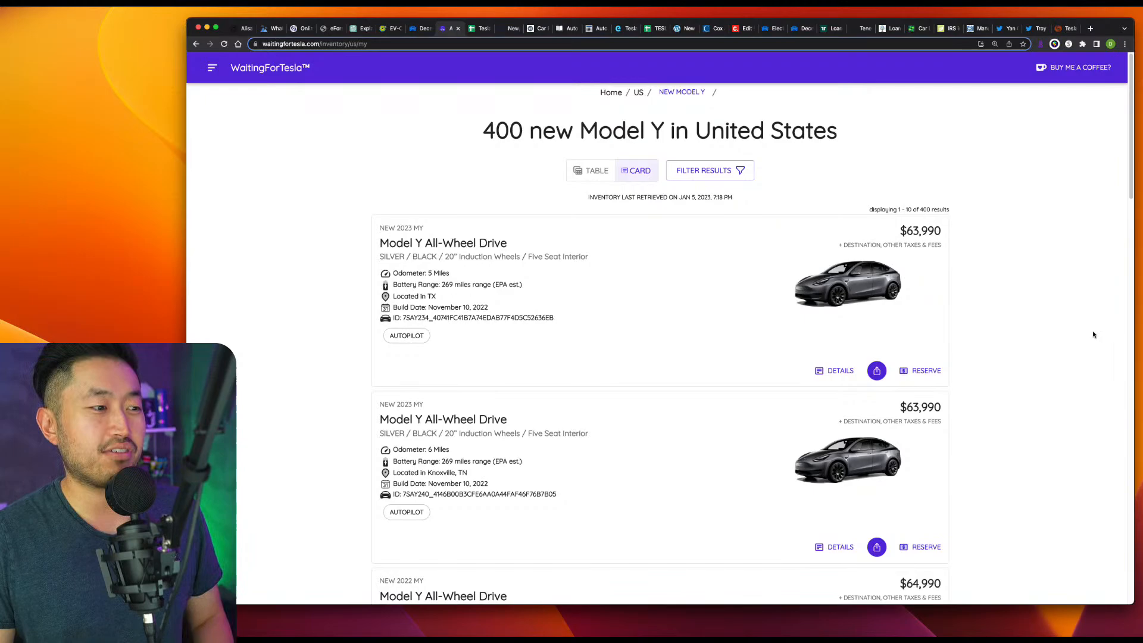